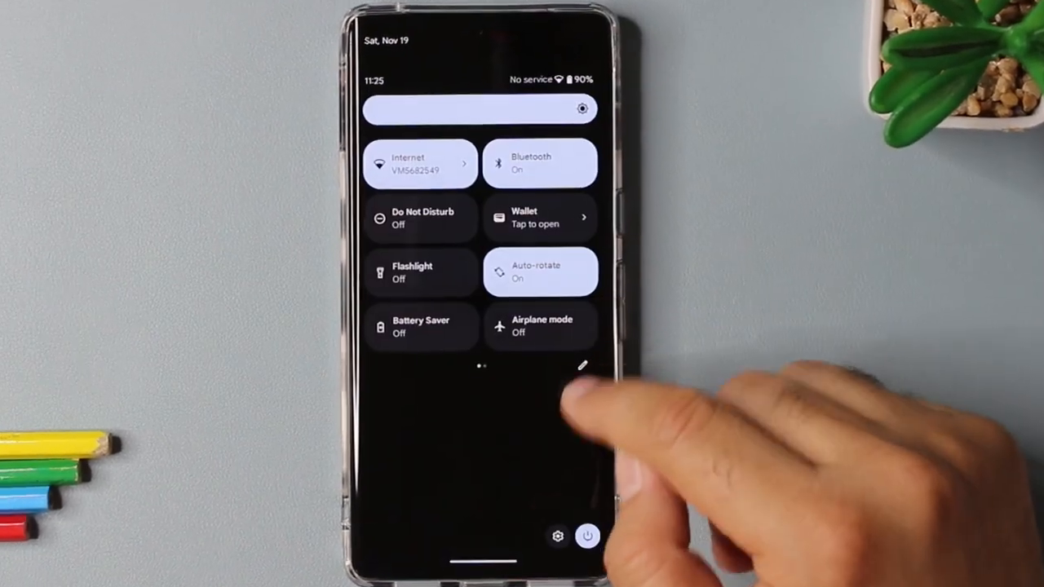
- Review the Display settings' Screen resolution options, leaving 1080p in place
left_click(558, 536)
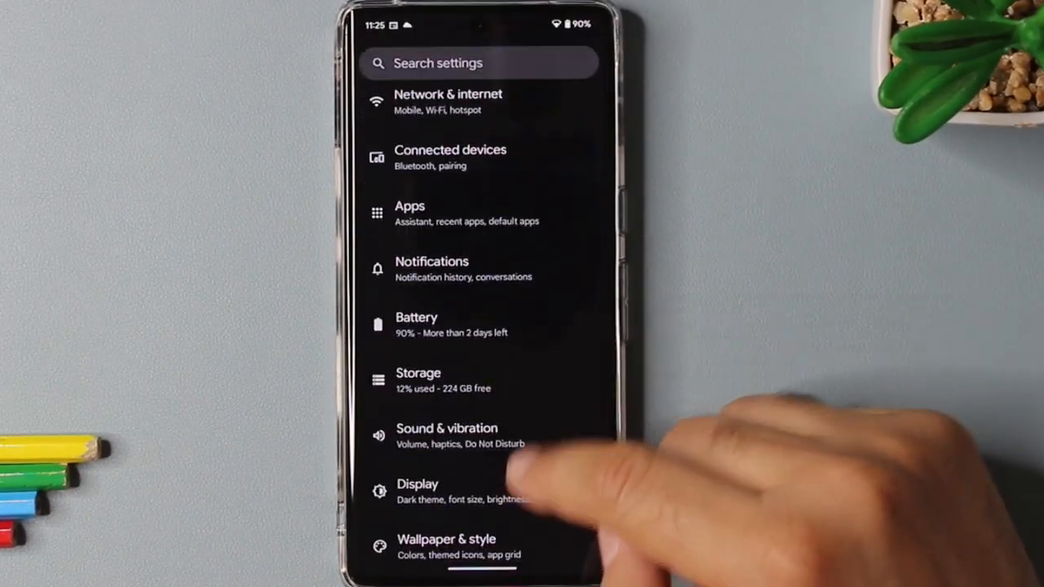
left_click(418, 484)
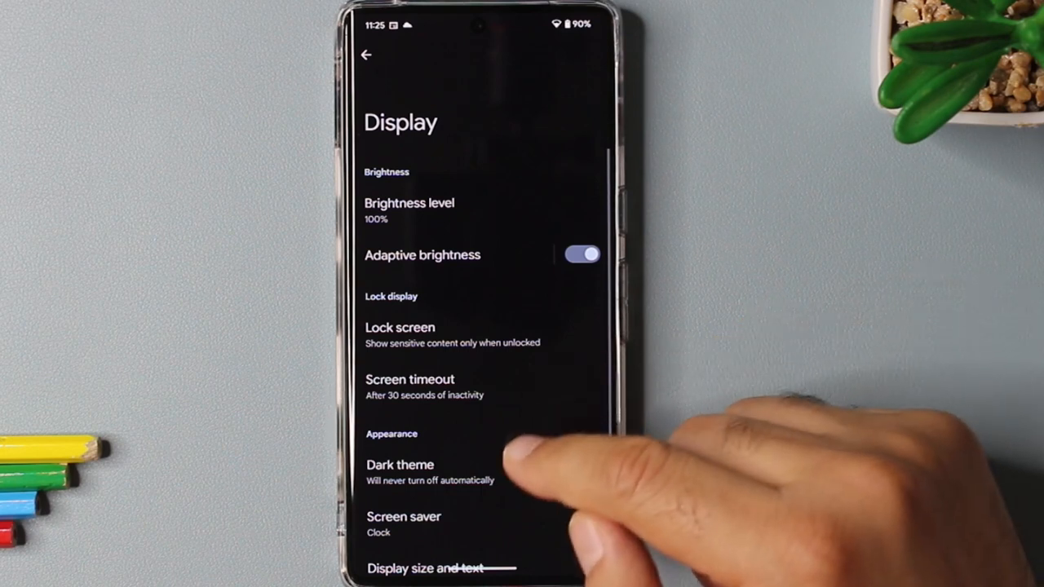
scroll("down", 3)
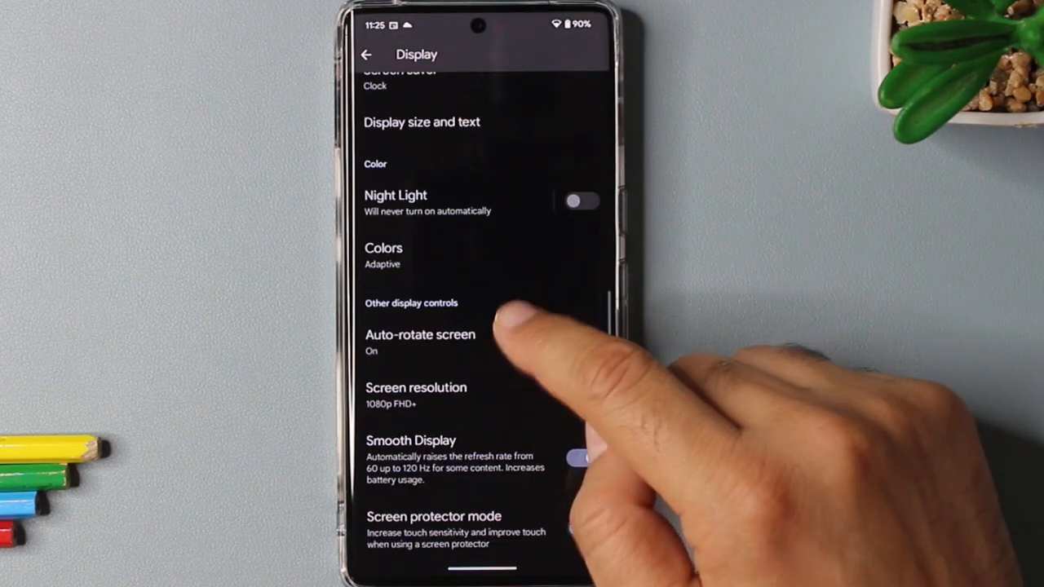
left_click(416, 388)
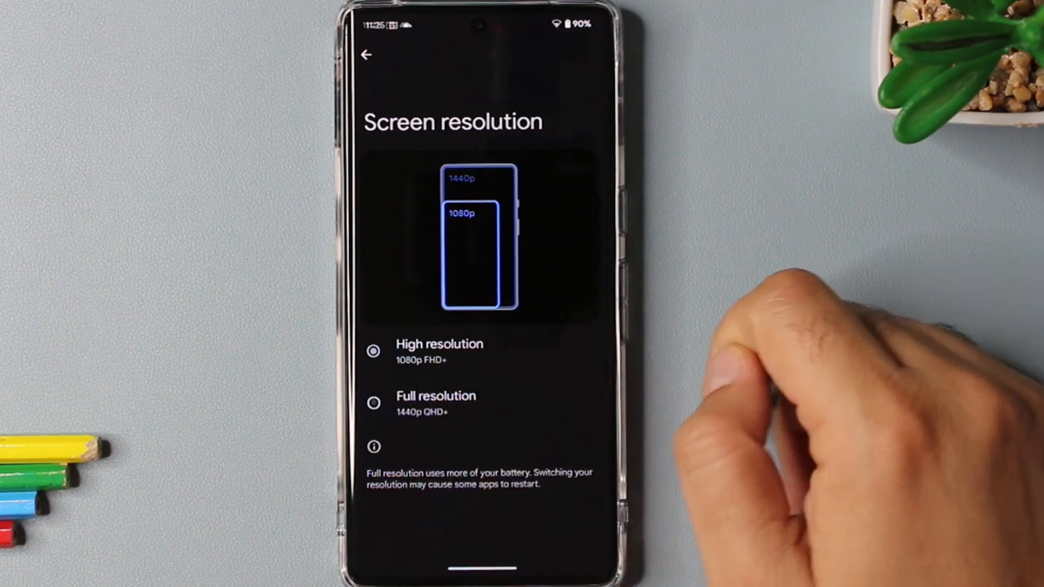
left_click(372, 403)
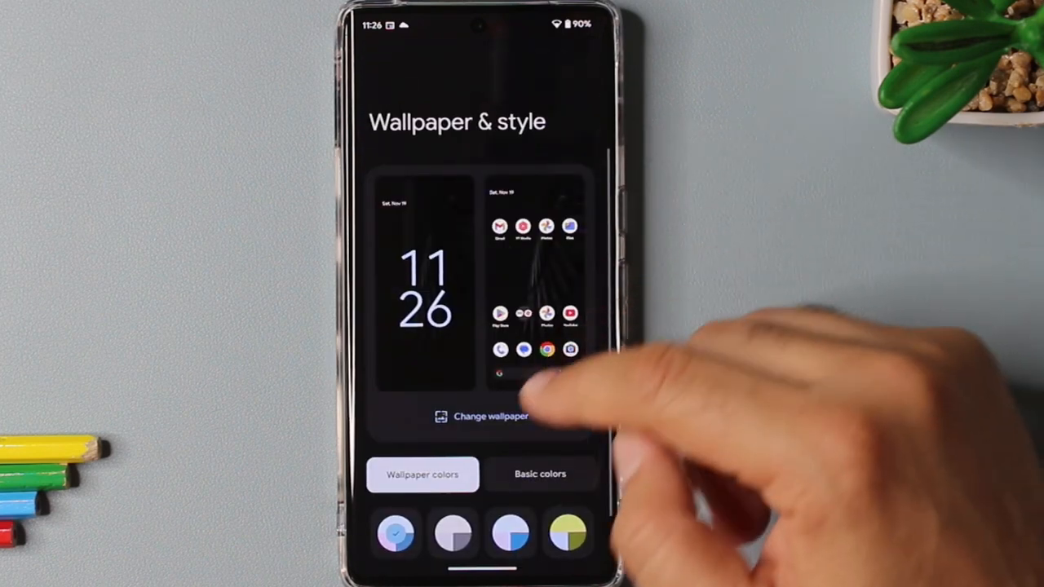
- Select and apply the 5x5 home screen app grid
scroll("down", 3)
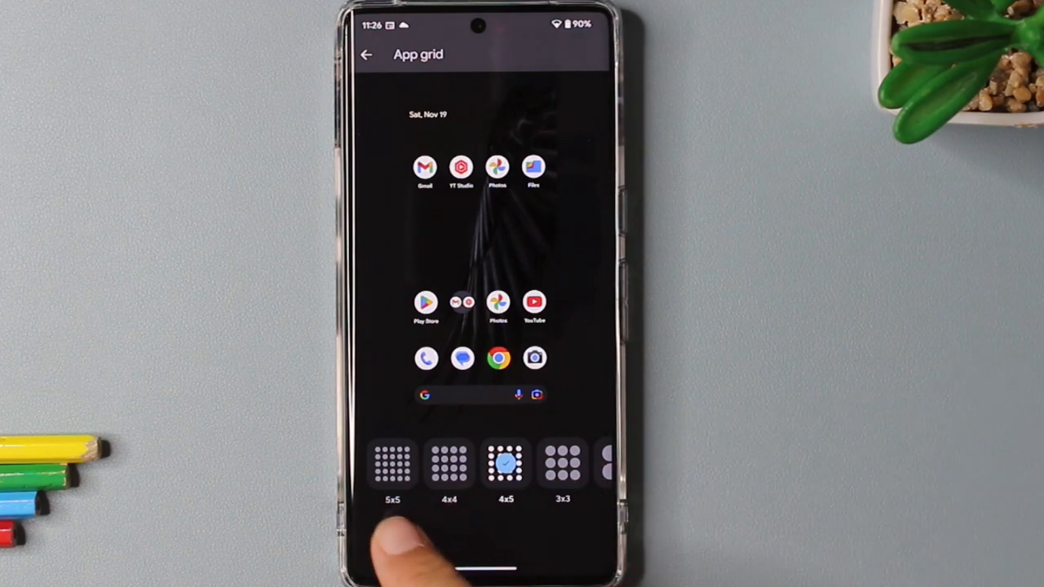
left_click(393, 466)
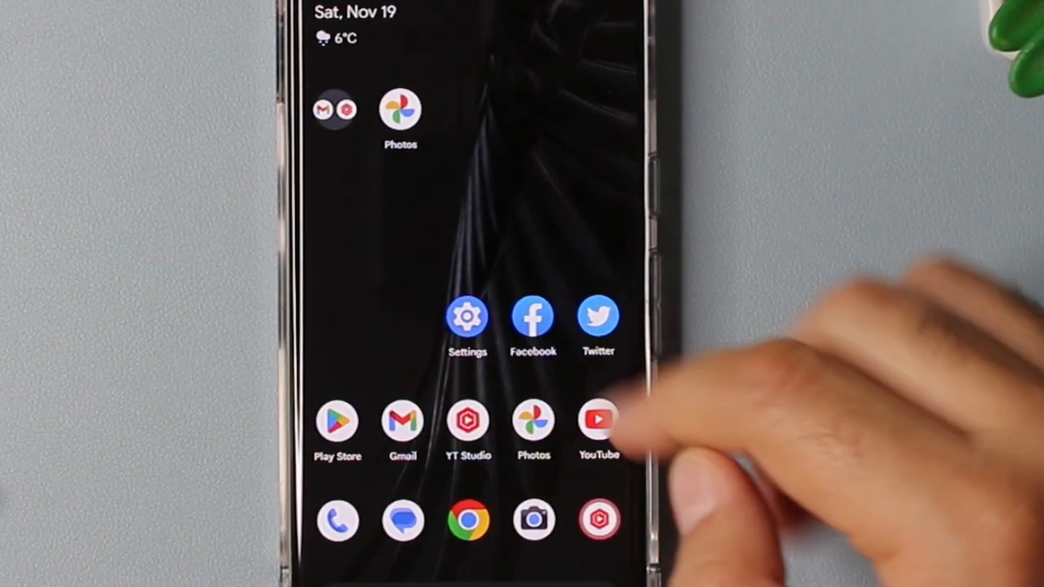
left_click(532, 319)
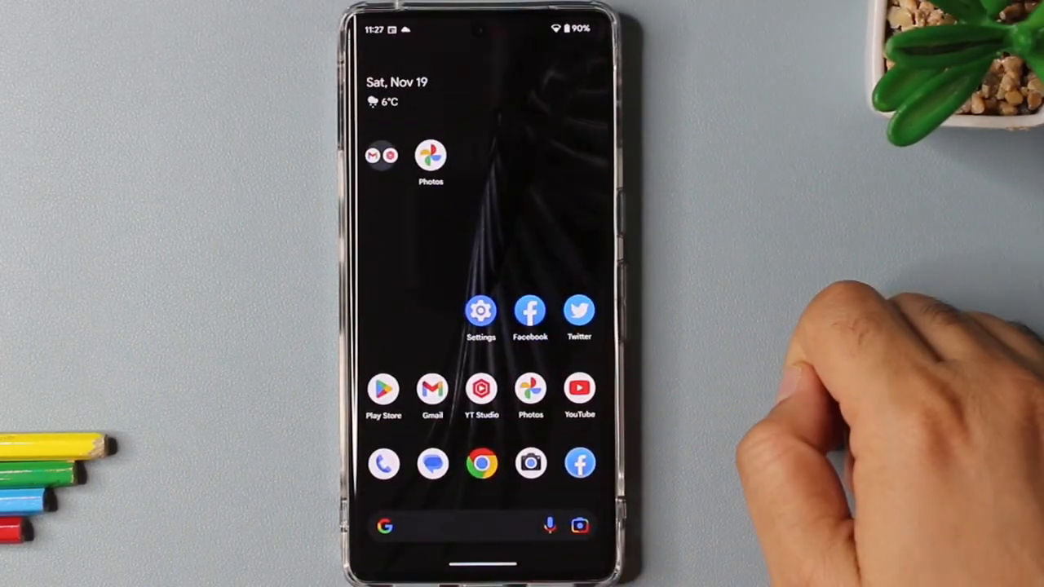
left_click(578, 312)
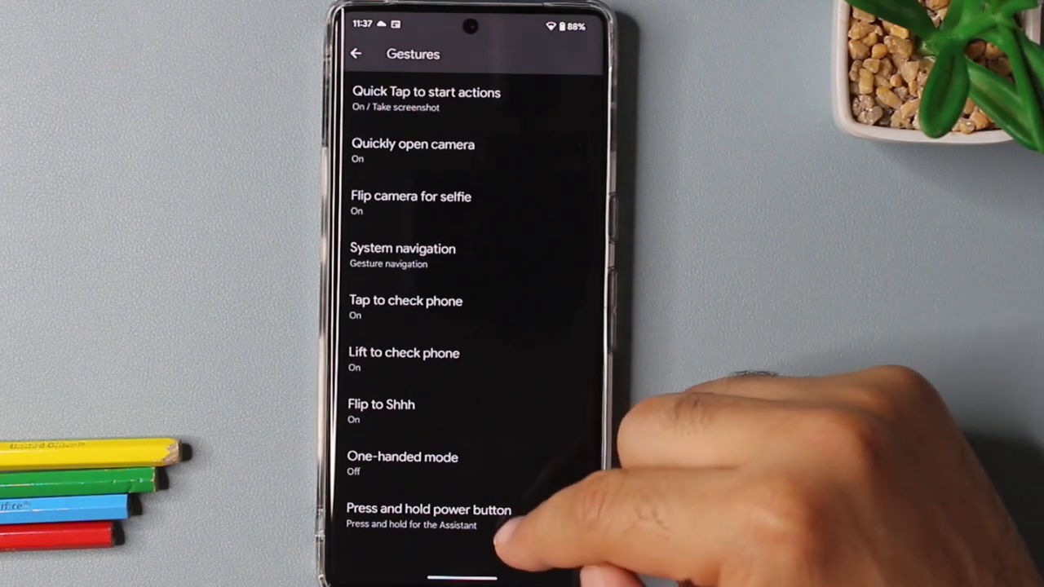
- Turn off Hold for Assistant under Press and hold power button
left_click(416, 509)
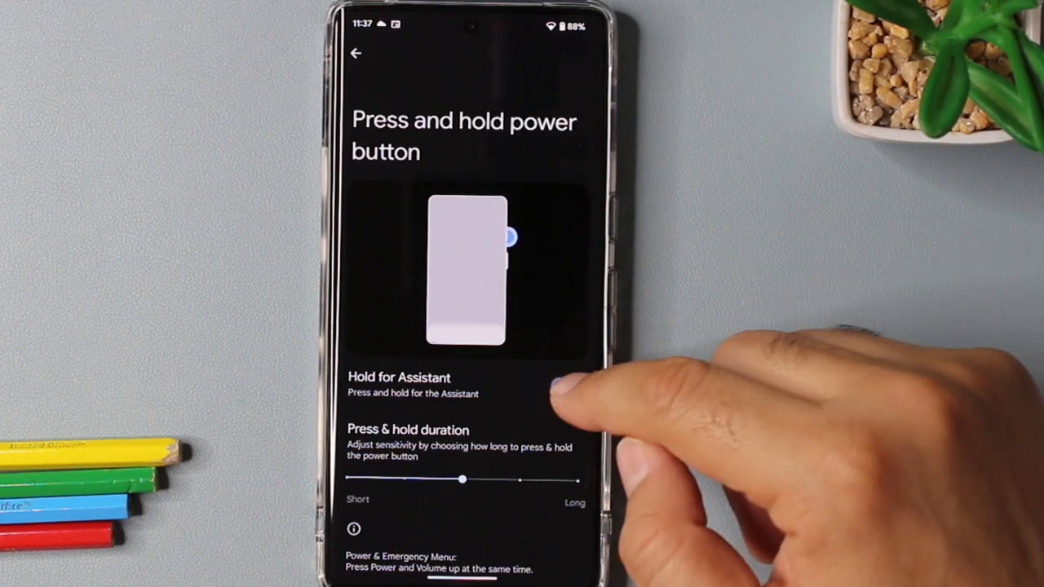
left_click(562, 388)
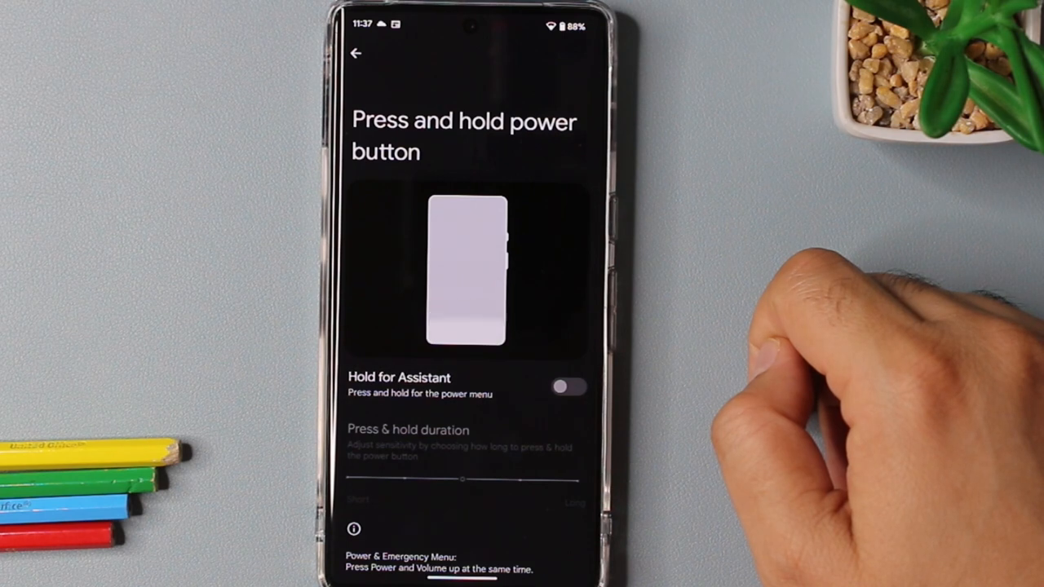
left_click(358, 53)
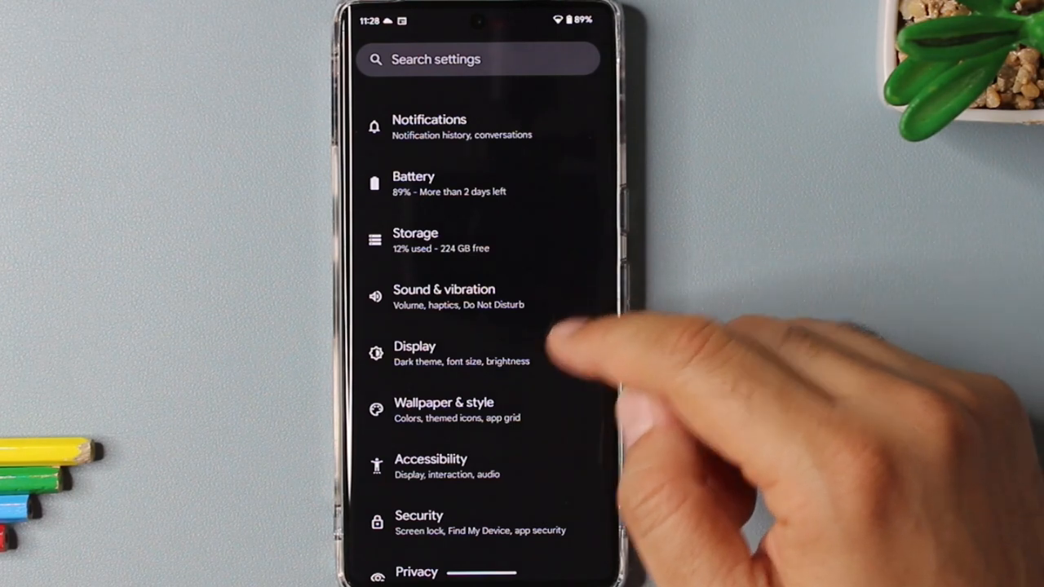
- Scroll down the Display settings toward the Lock screen option
scroll("down", 3)
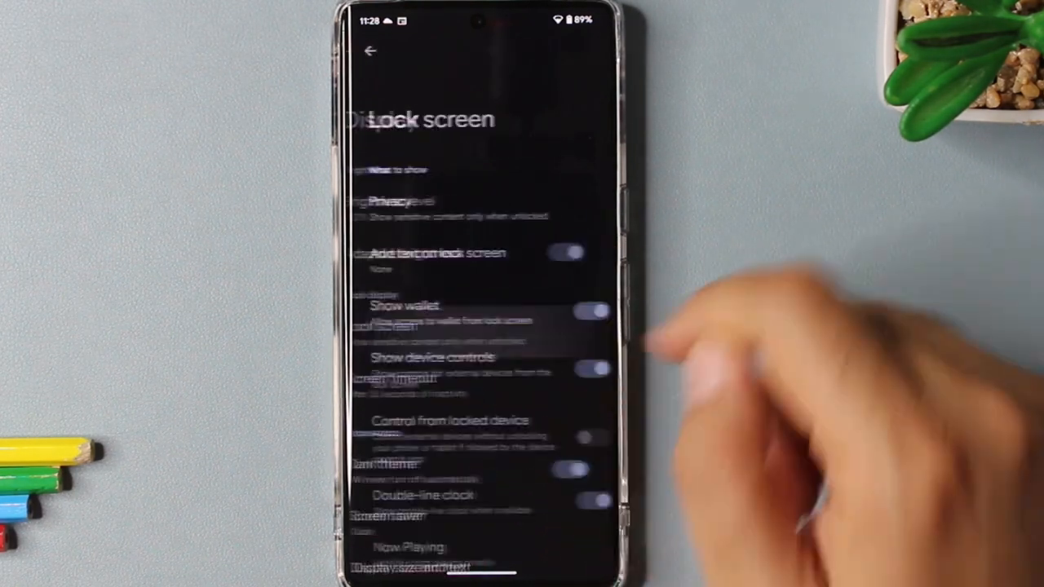
scroll("down", 3)
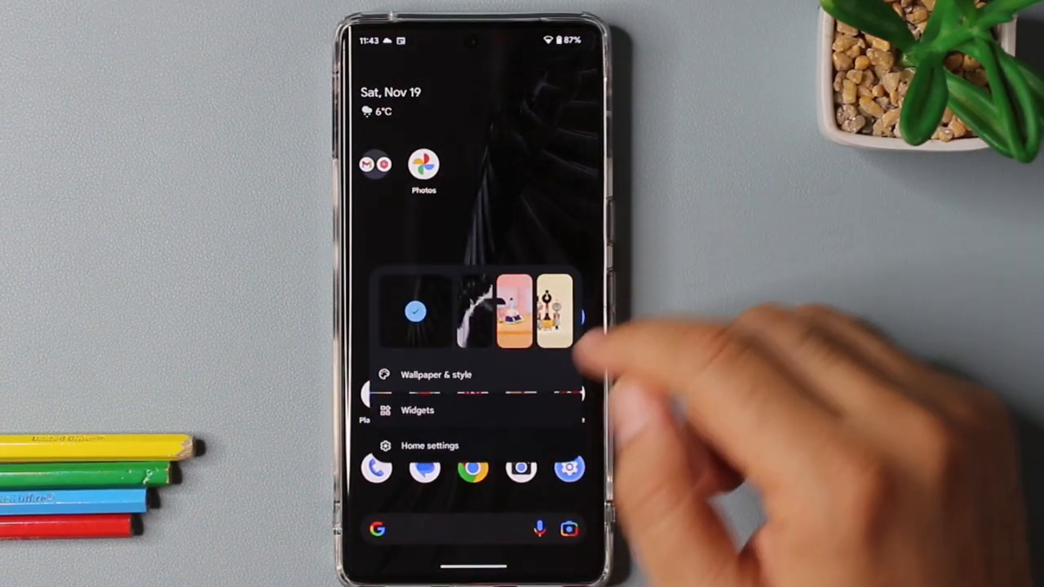
- From Home settings, reach Notifications and toggle sensitive notifications on the lock screen
left_click(430, 445)
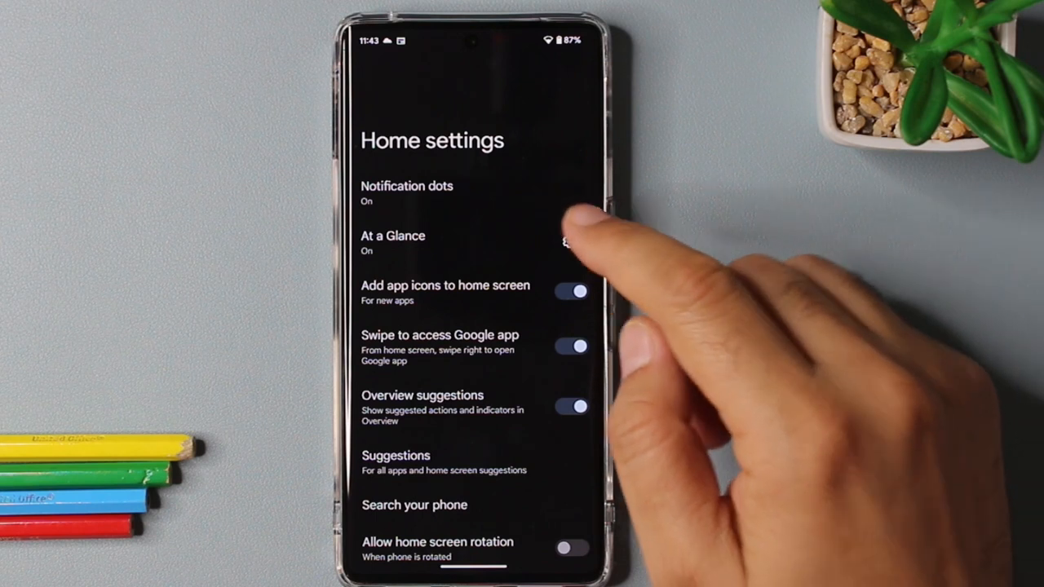
left_click(391, 236)
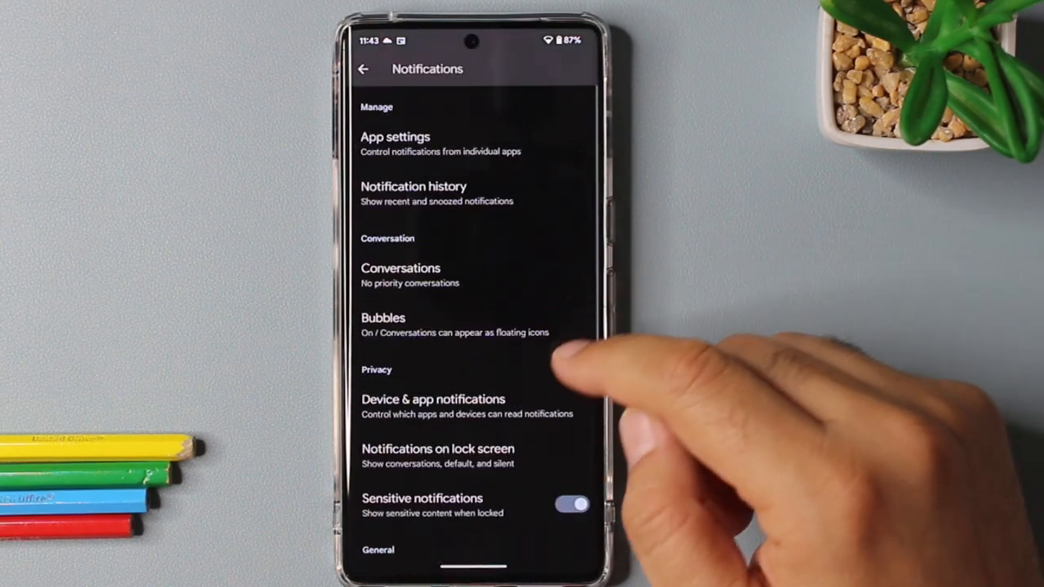
scroll("down", 3)
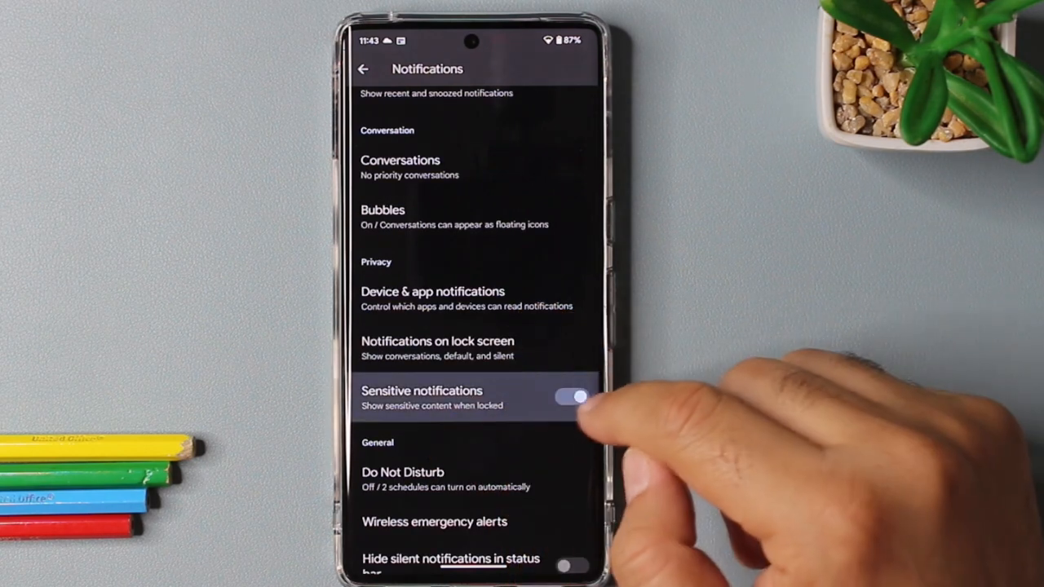
left_click(572, 397)
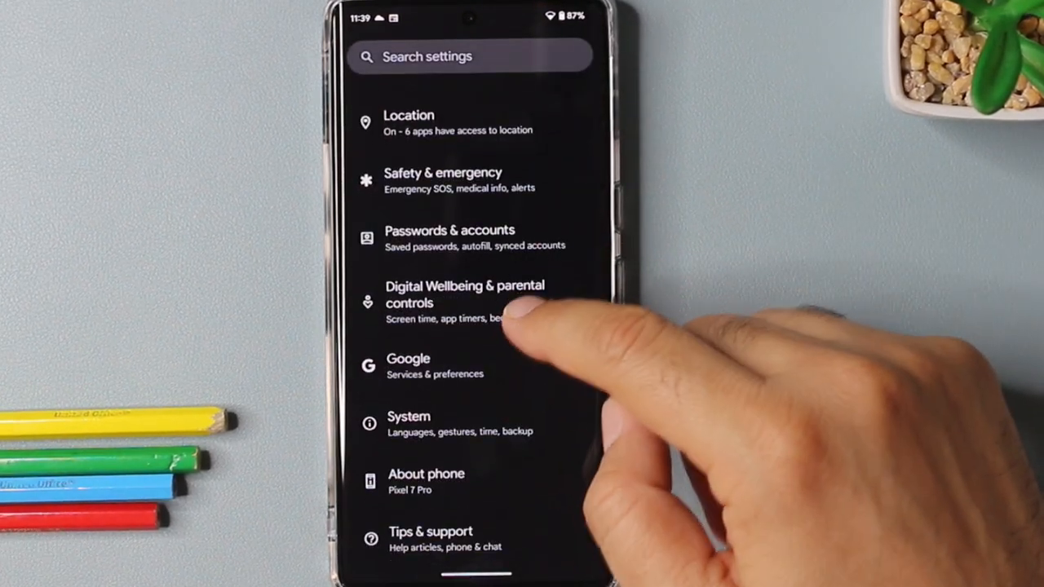
- In System gestures, enable Quick Tap to start actions
left_click(408, 416)
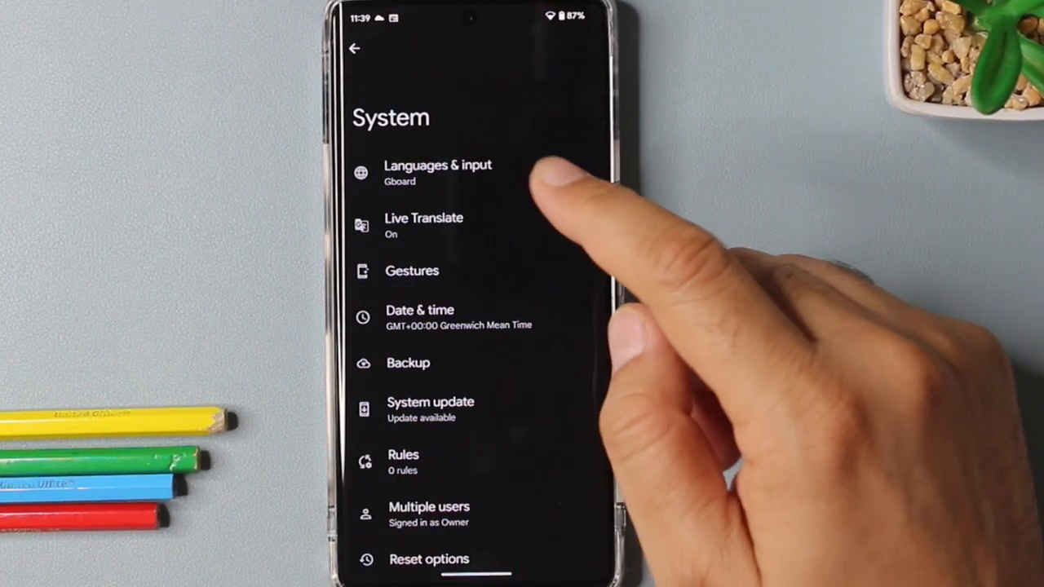
left_click(413, 270)
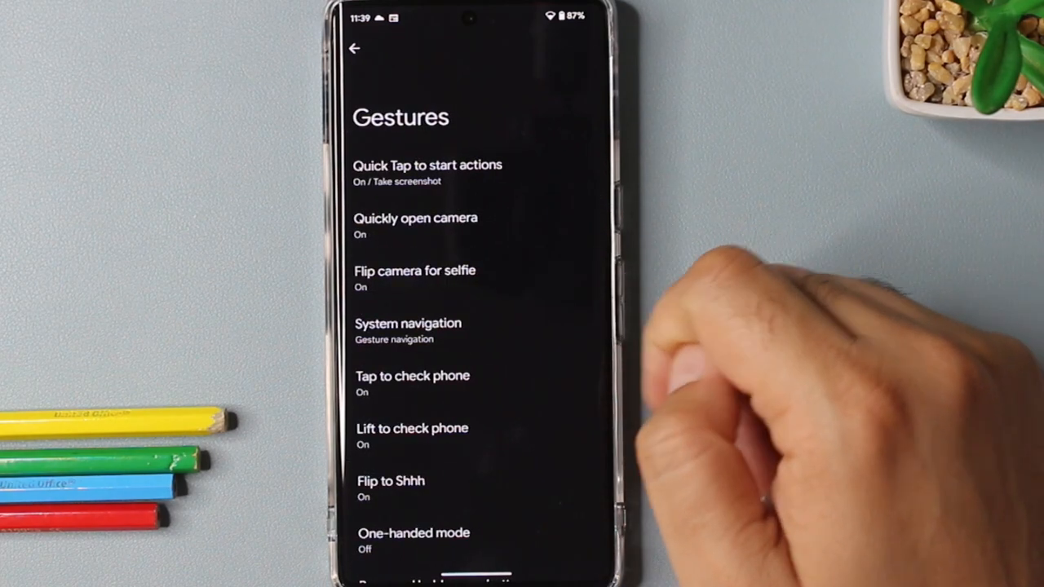
left_click(428, 165)
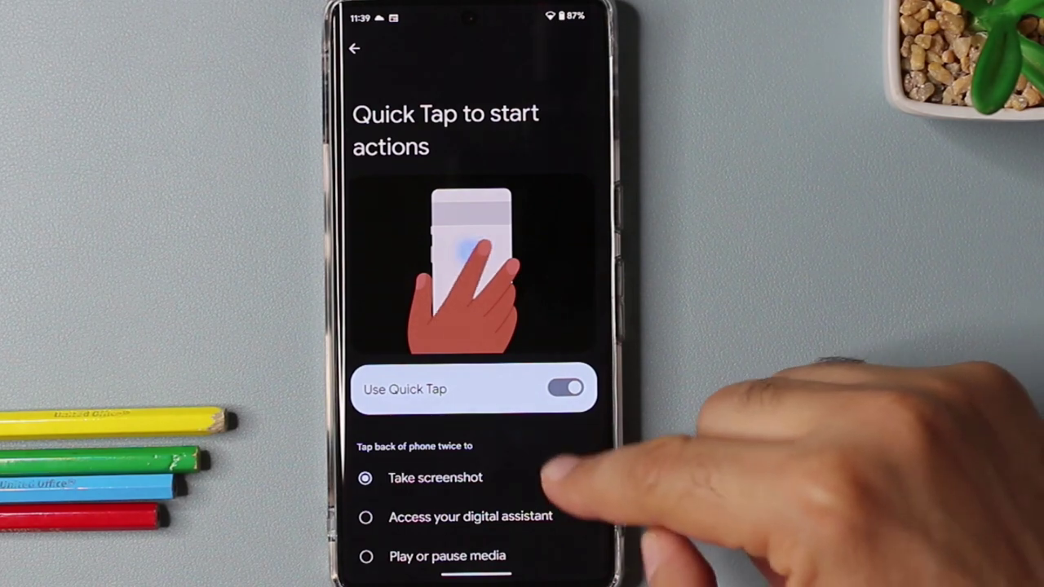
scroll("down", 3)
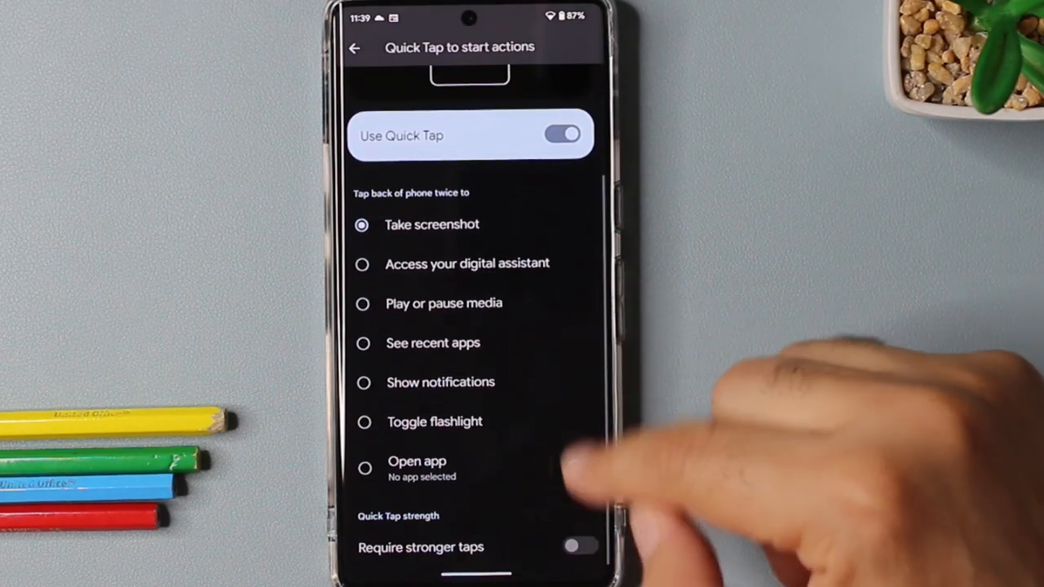
left_click(418, 461)
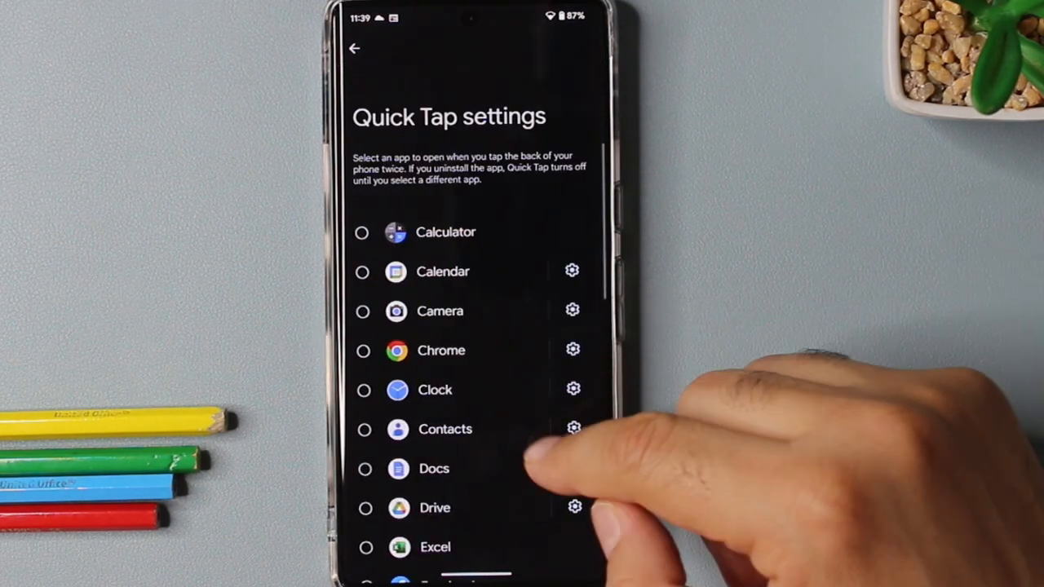
- Choose the Quick Tap double-tap action, then return to the home screen
scroll("down", 3)
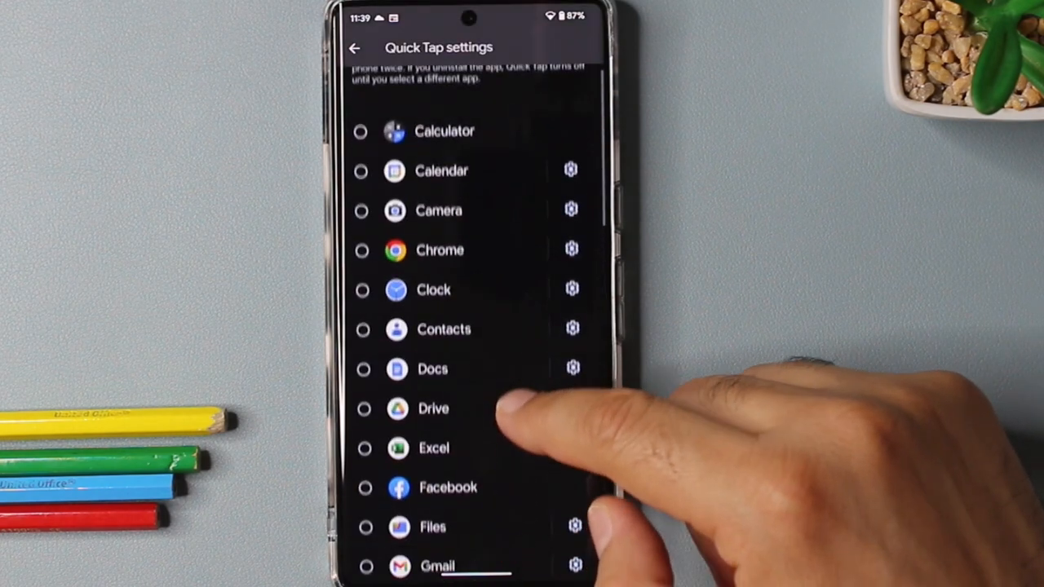
scroll("down", 3)
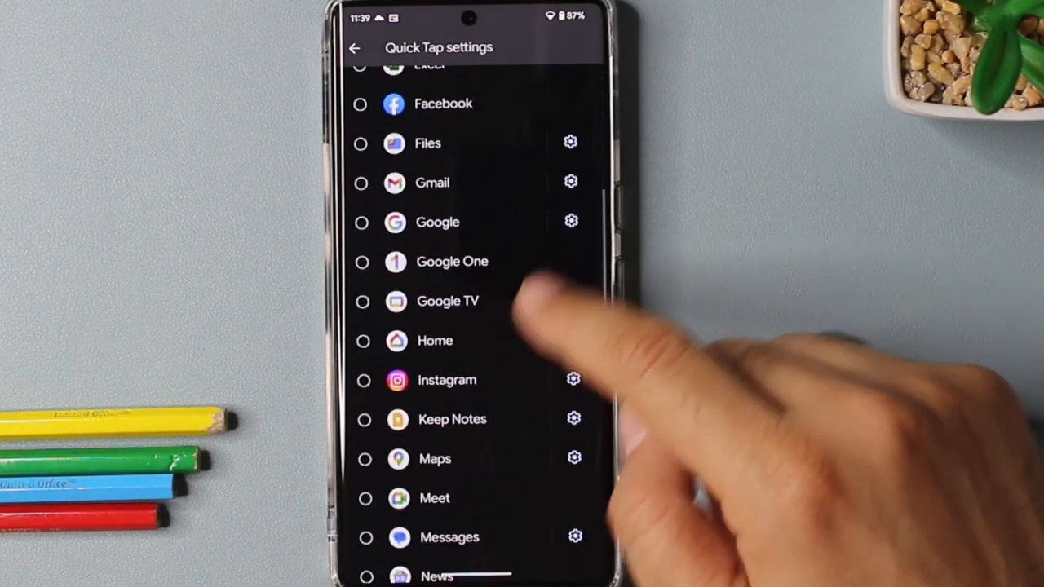
scroll("down", 3)
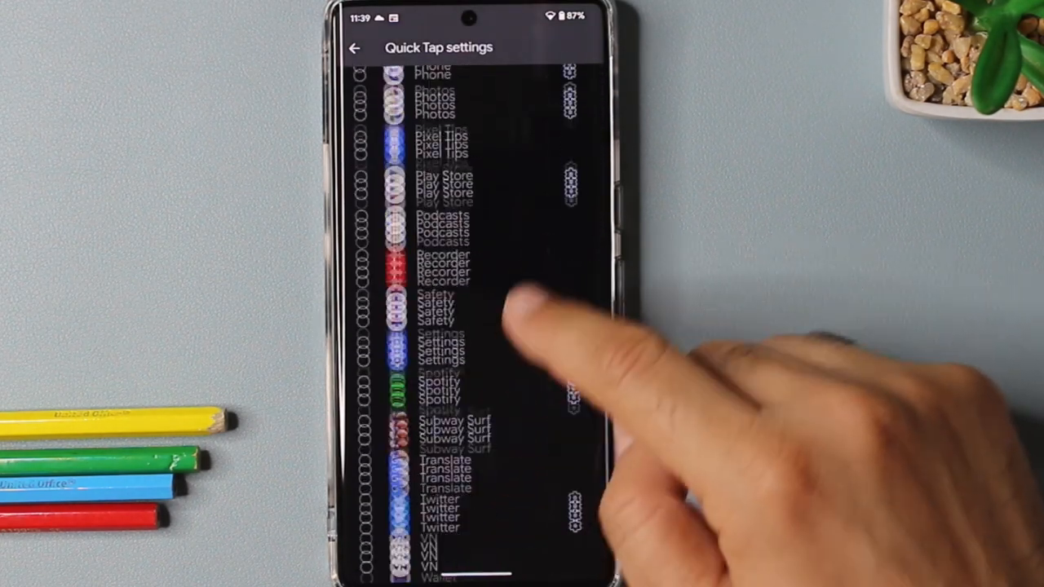
left_click(362, 399)
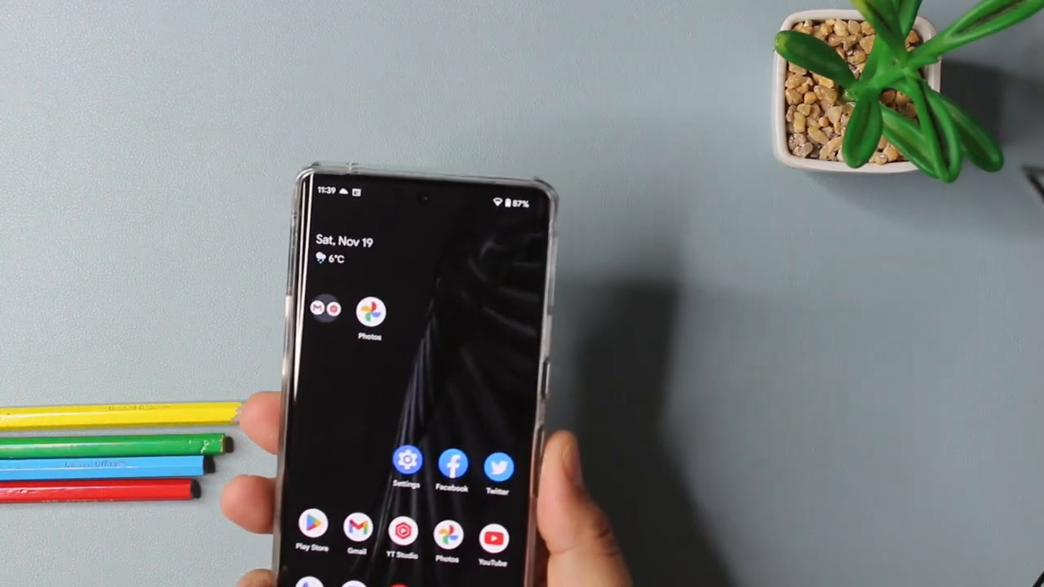
left_click(497, 469)
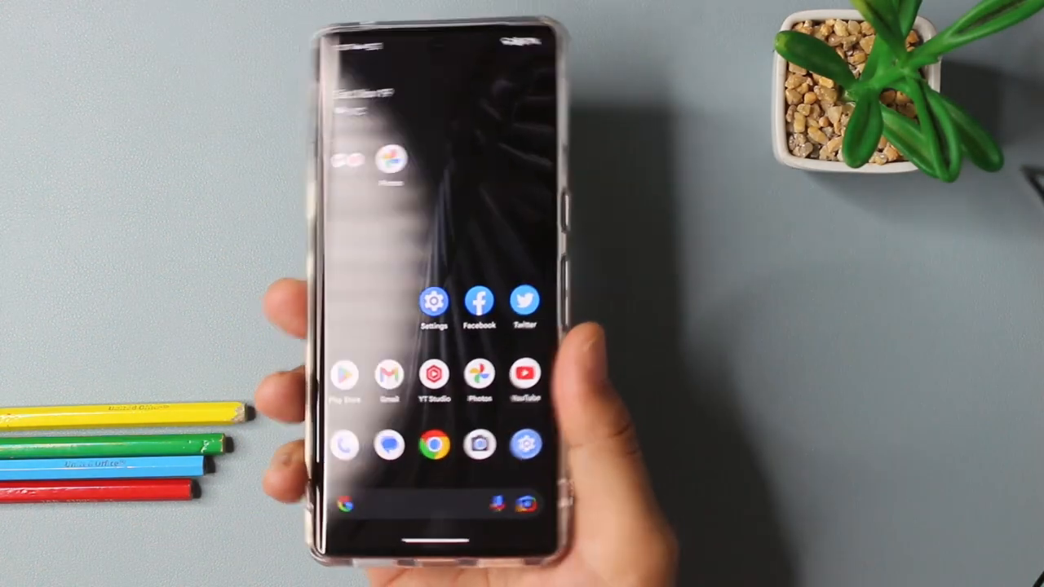
left_click(524, 306)
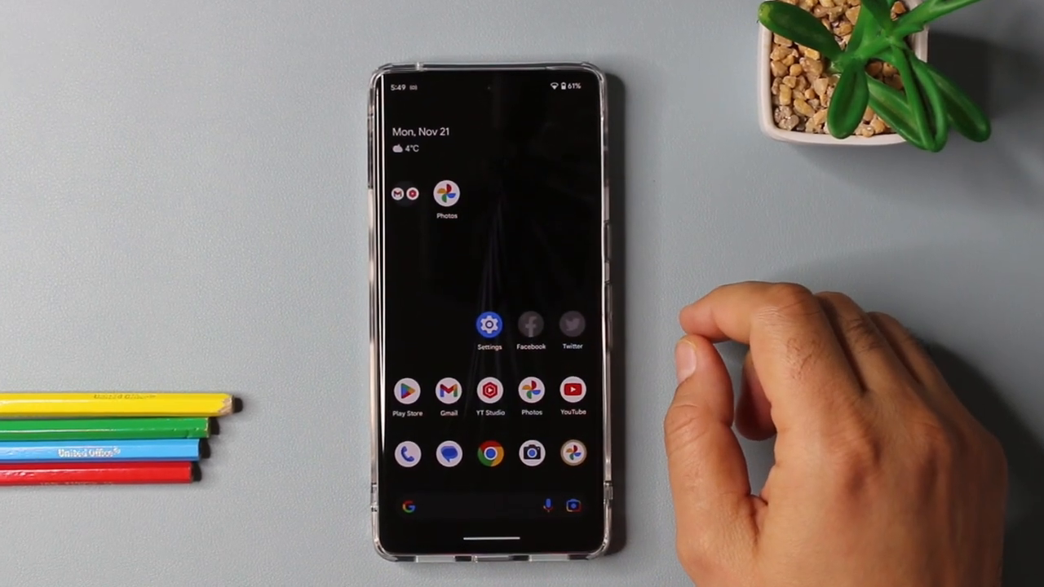
- Save the unblurred 2017 portrait from the Download album in Google Photos
left_click(447, 196)
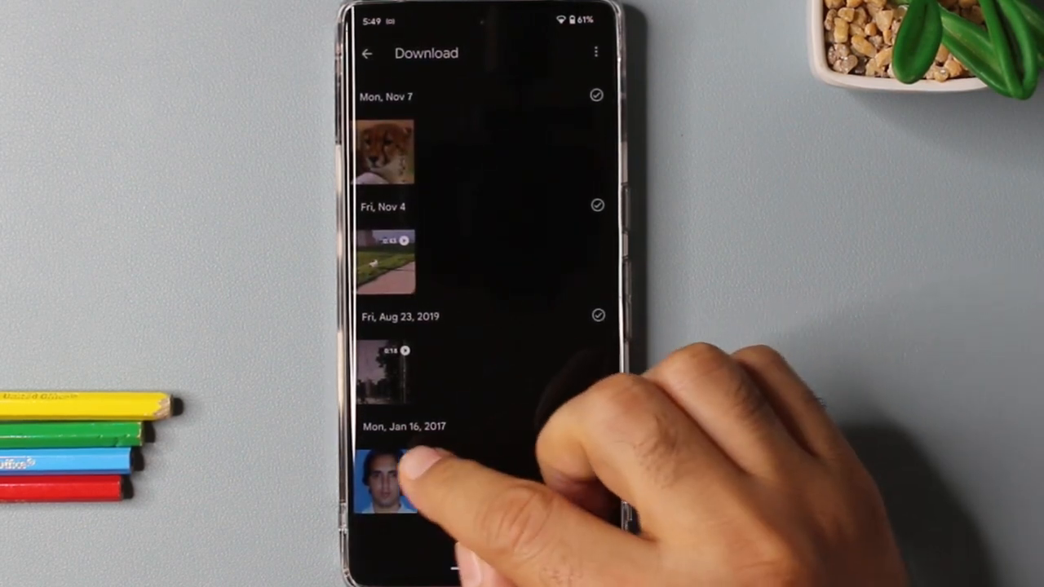
left_click(387, 493)
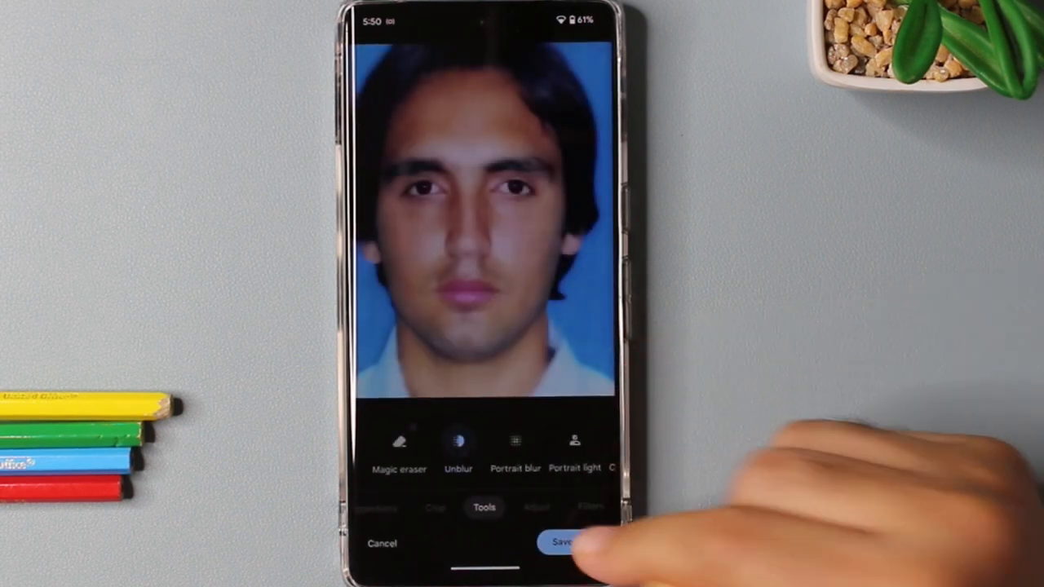
left_click(558, 543)
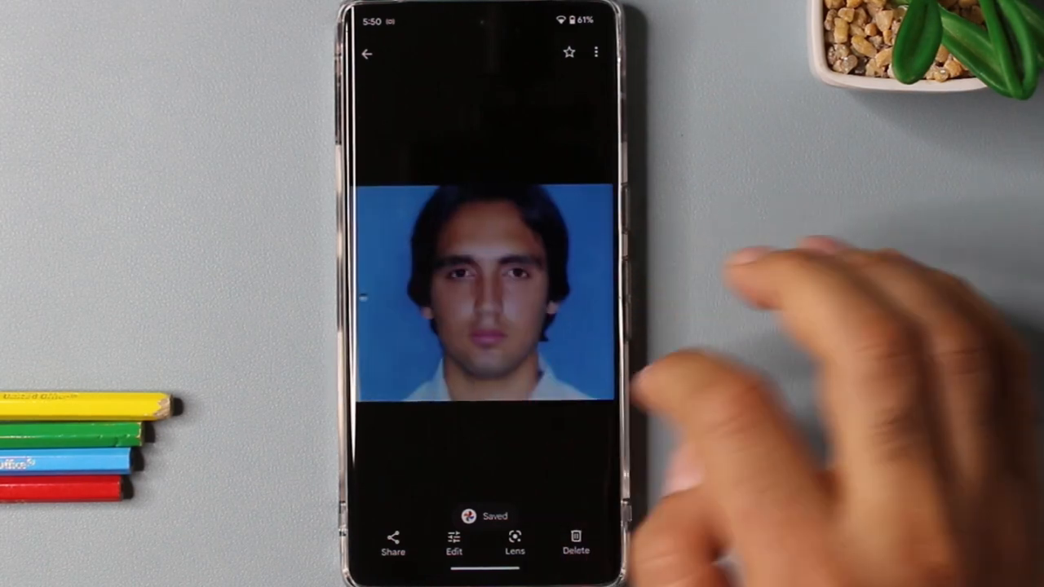
left_click(369, 52)
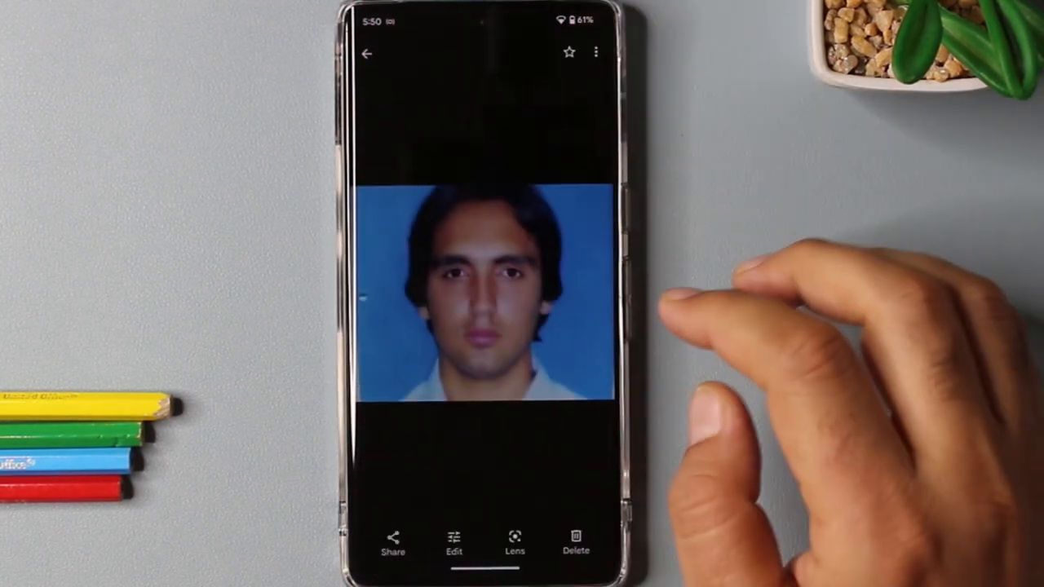
left_click(369, 52)
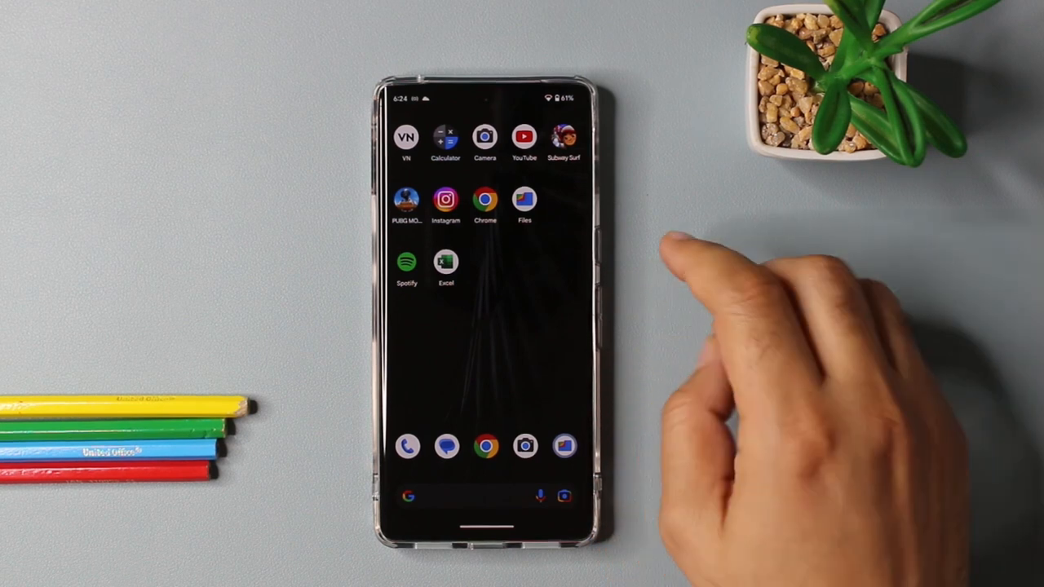
- Switch on Smart Storage in Files by Google settings, confirm, and go home
left_click(524, 201)
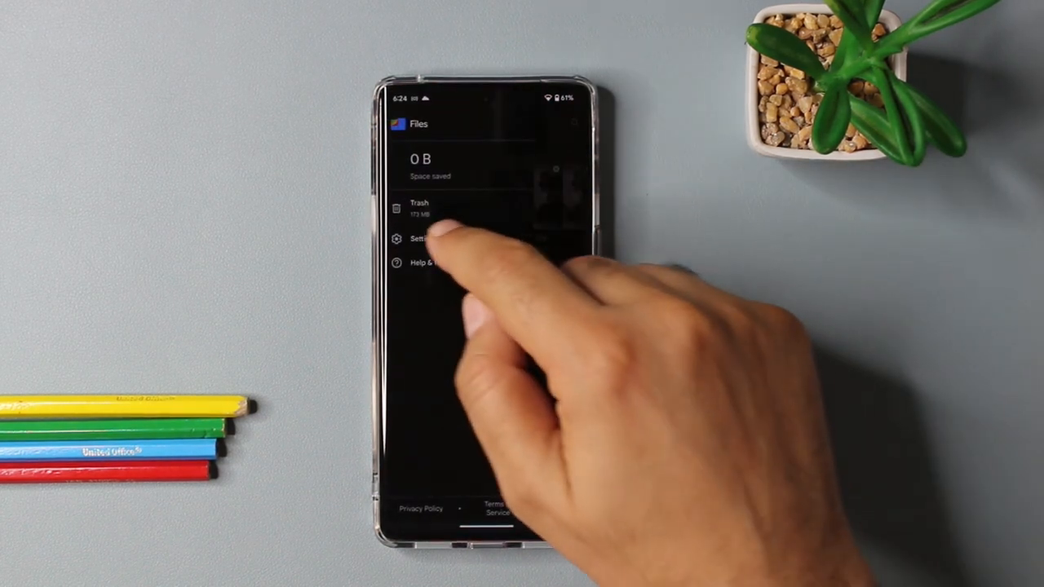
left_click(420, 240)
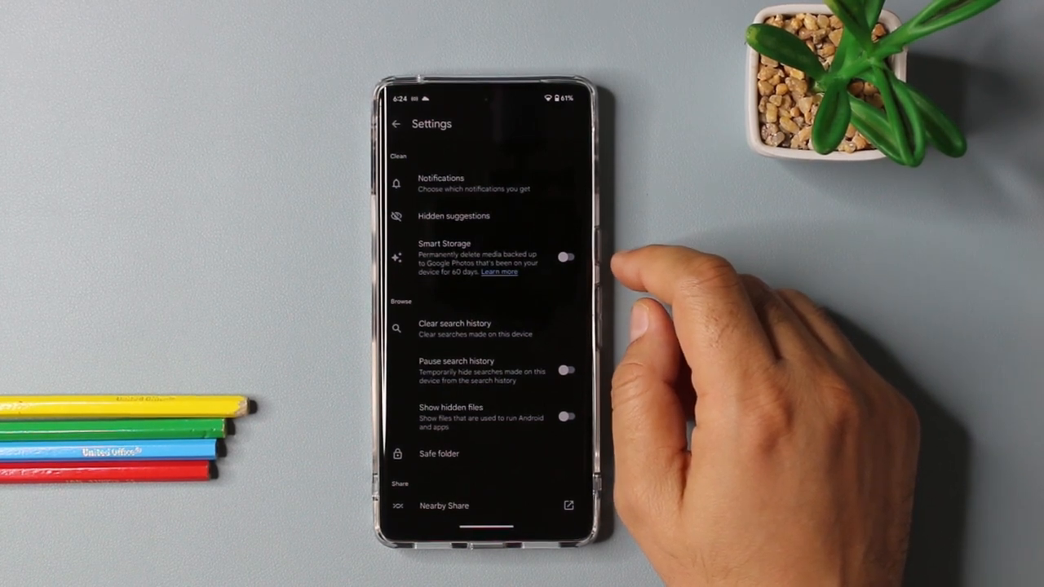
left_click(568, 257)
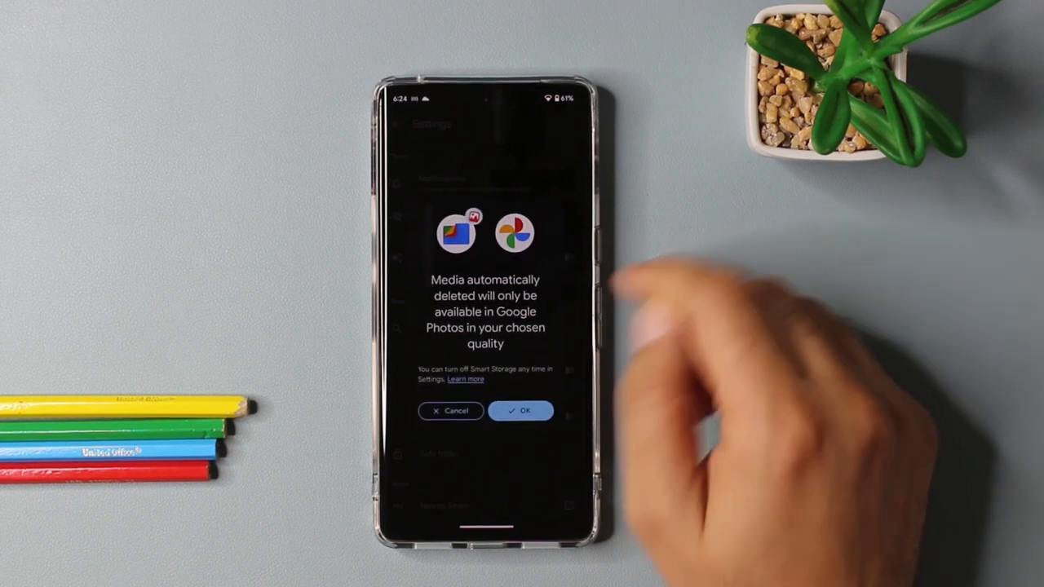
left_click(520, 410)
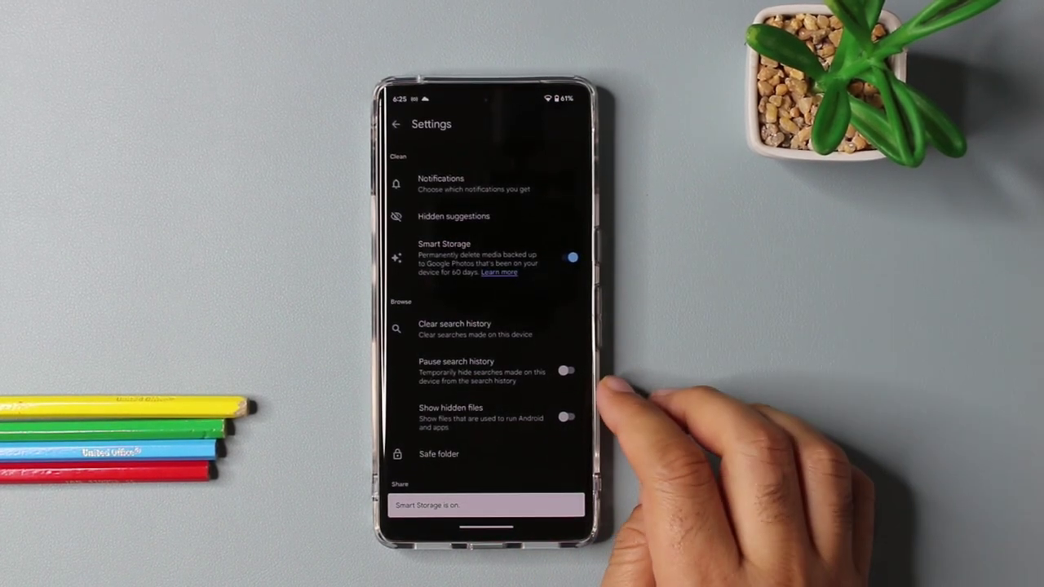
key("HOME")
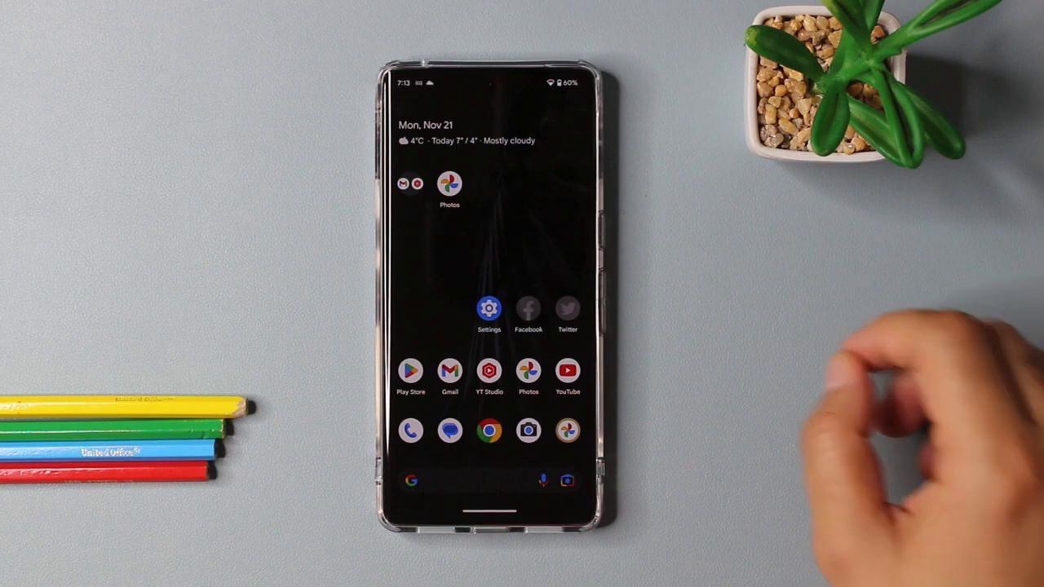
- View the Safe folder lock options in Files by Google settings
scroll("left", 3)
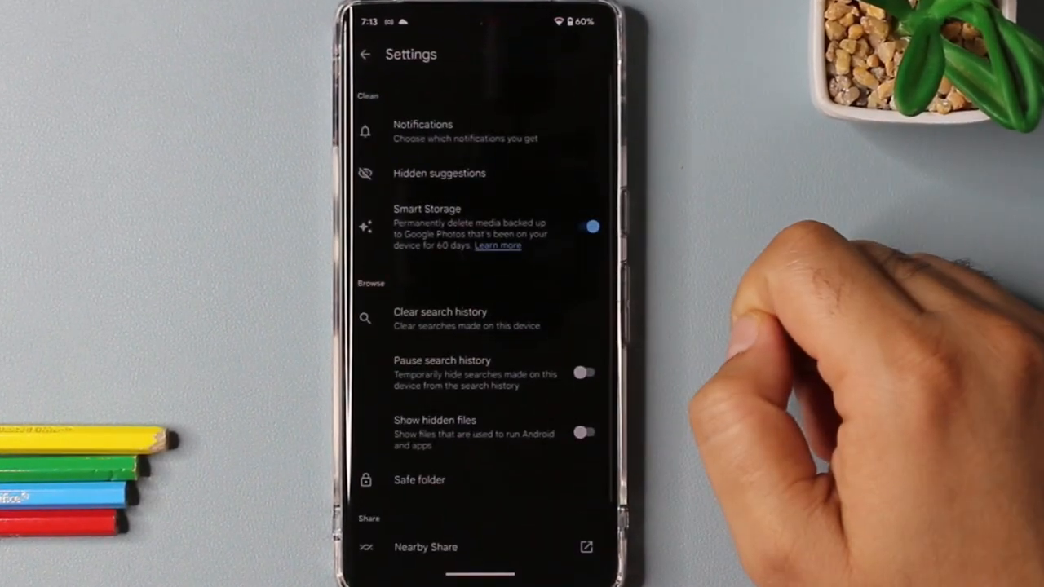
left_click(365, 55)
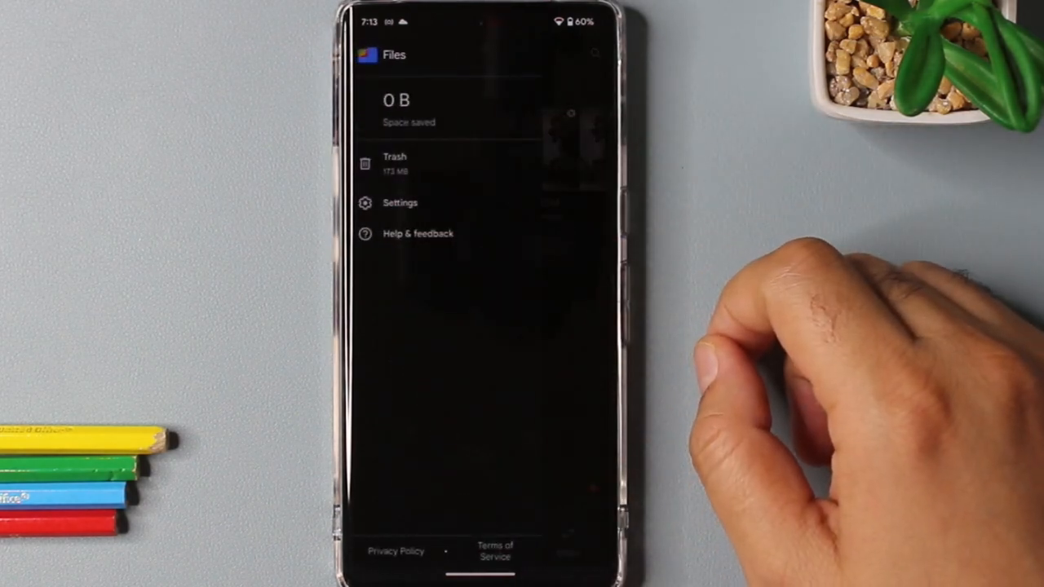
left_click(400, 202)
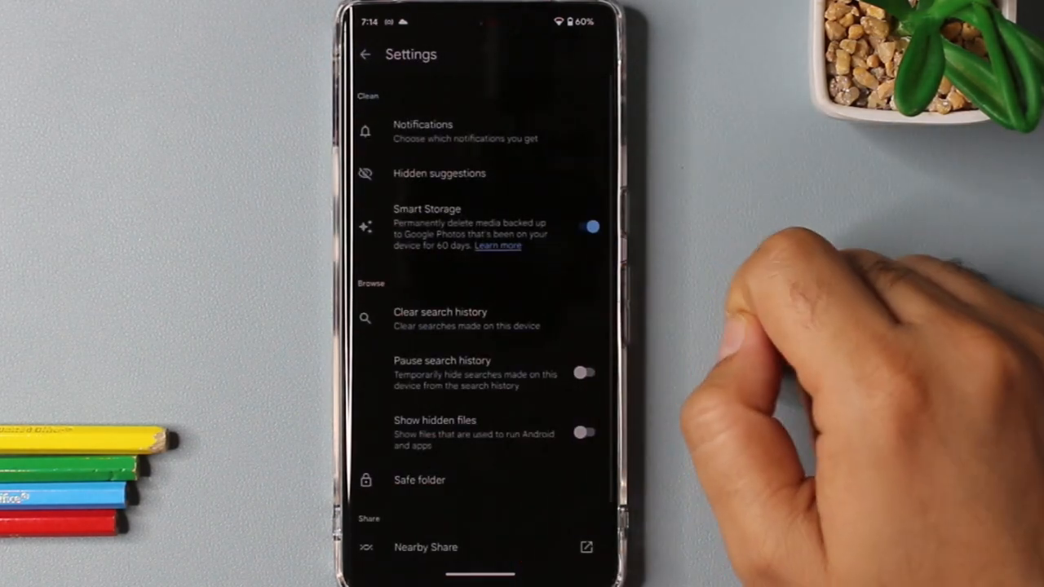
scroll("down", 3)
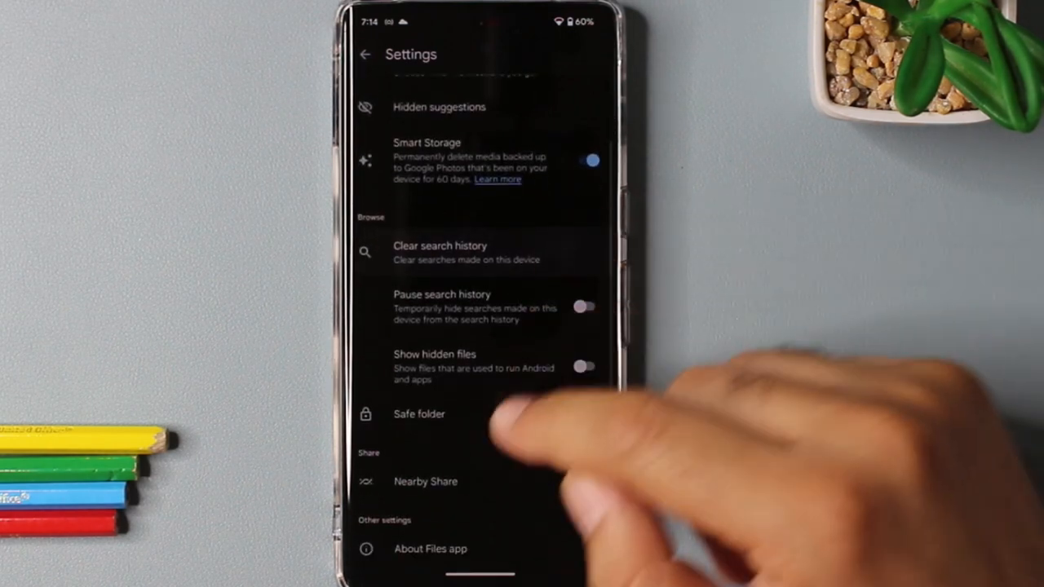
left_click(420, 414)
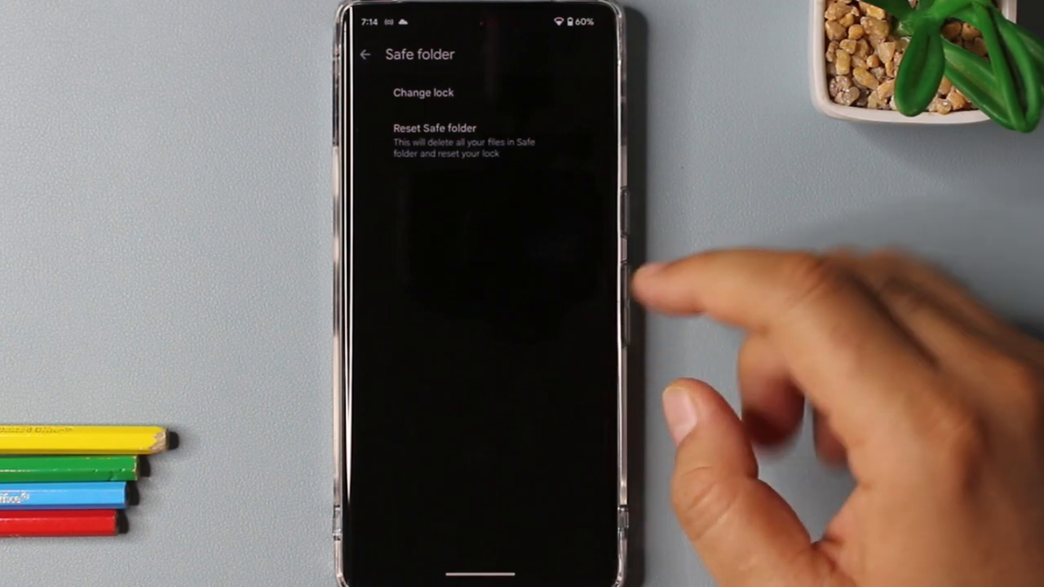
- Open the Safe folder from the Browse page's Collections
left_click(365, 54)
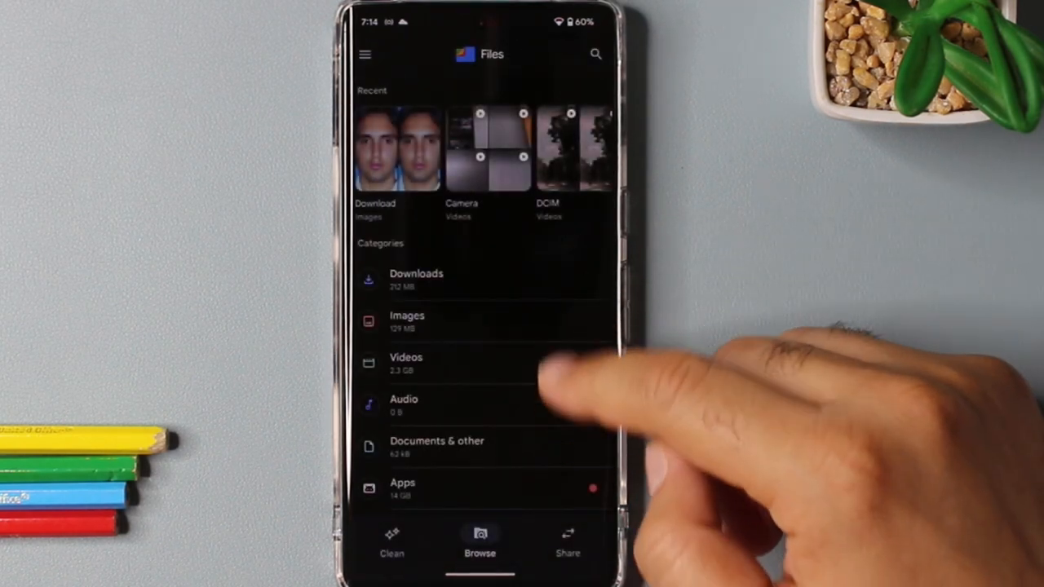
scroll("down", 3)
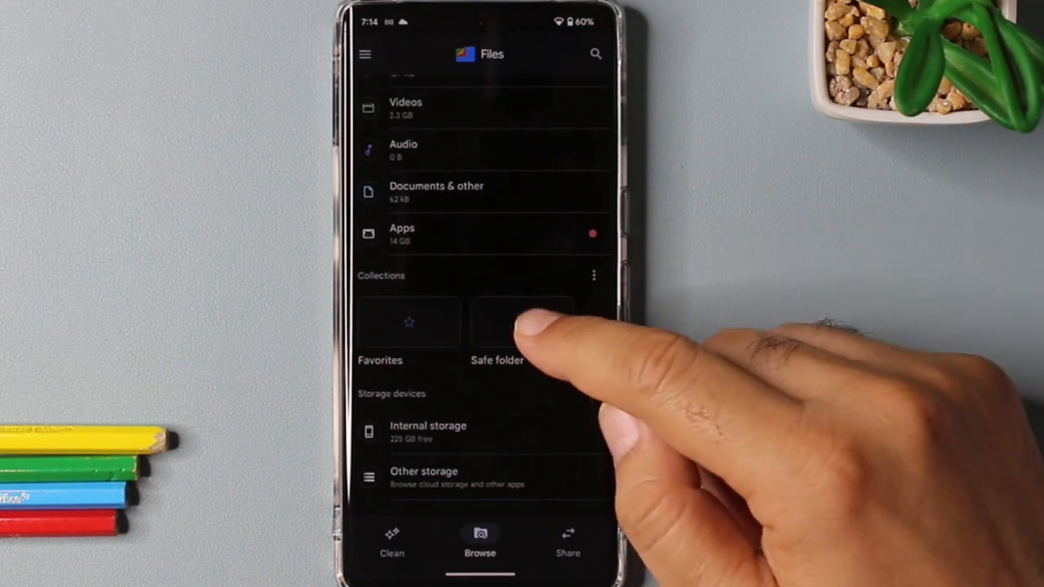
left_click(522, 324)
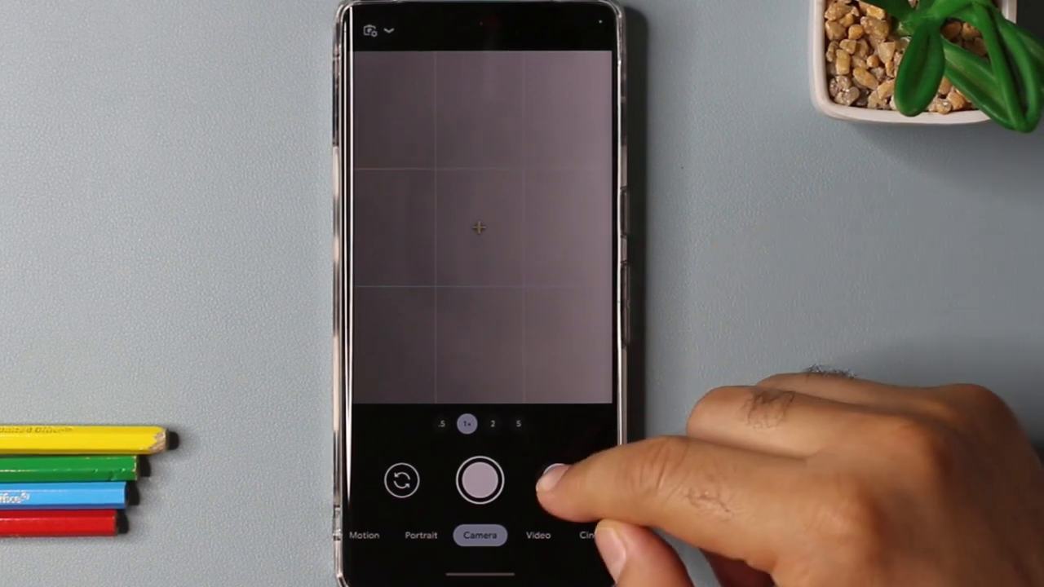
- Tap once in Pixel Camera while setting up the 3×3 framing grid
left_click(559, 481)
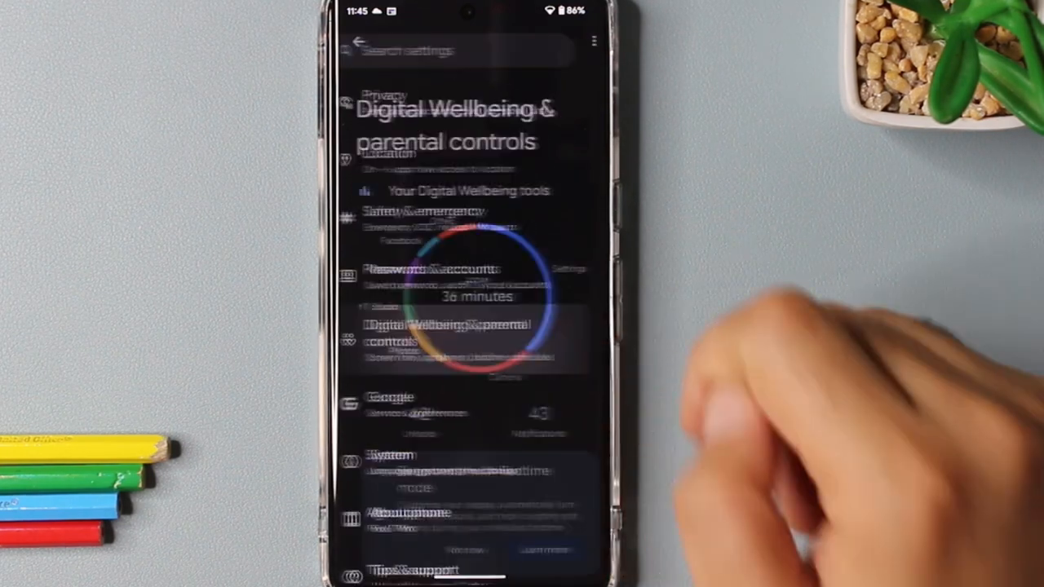
- Schedule Focus mode for Mon–Fri, 9:00 AM to 5:00 PM, and turn it on now
left_click(447, 341)
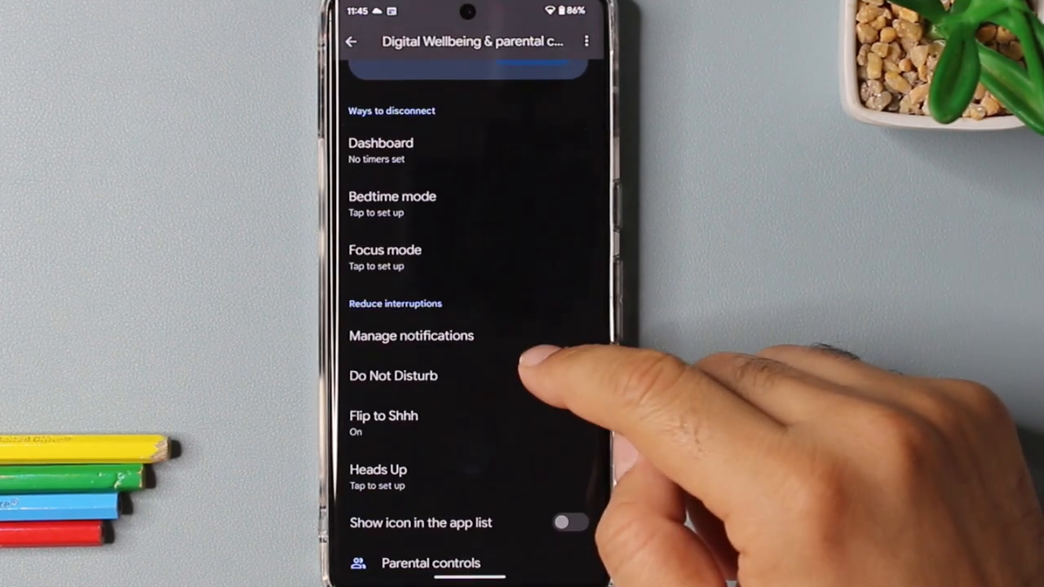
left_click(385, 249)
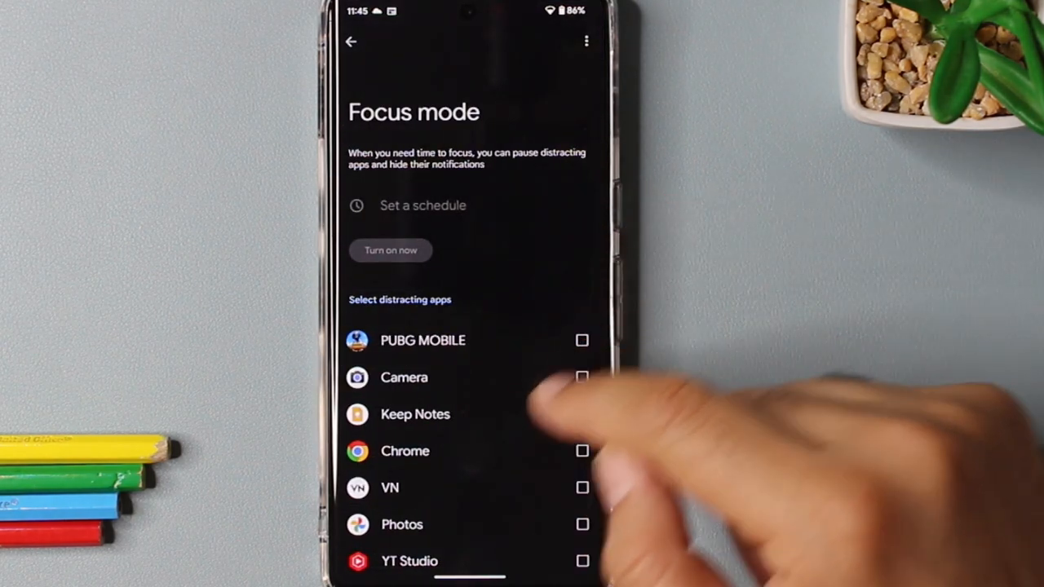
scroll("down", 3)
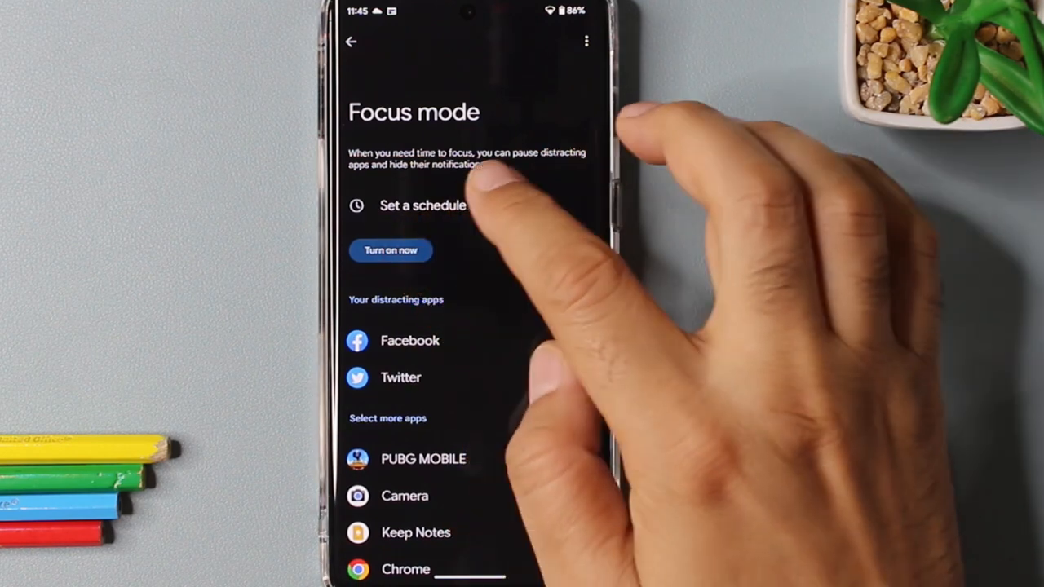
left_click(422, 206)
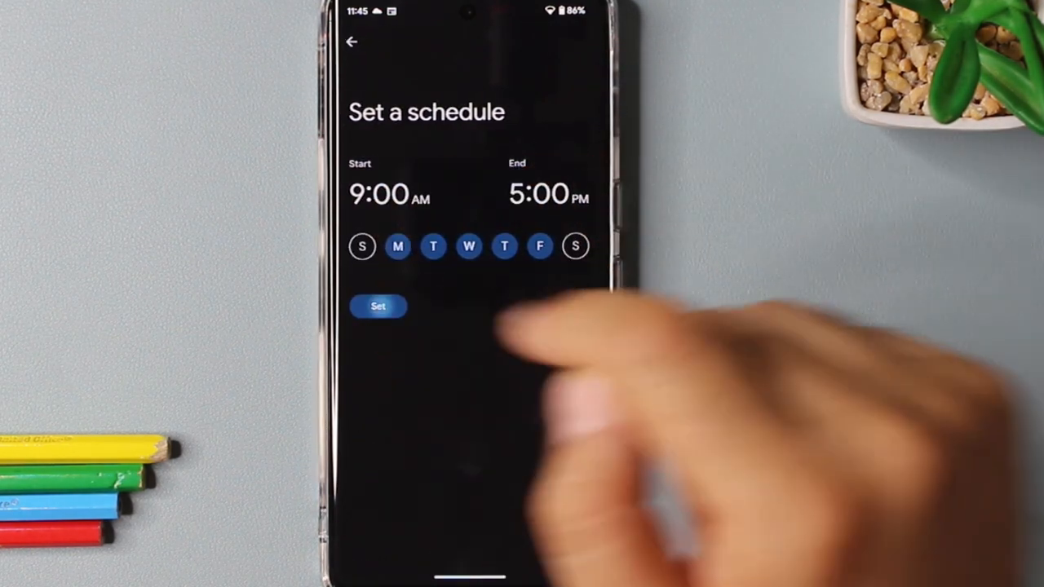
left_click(377, 307)
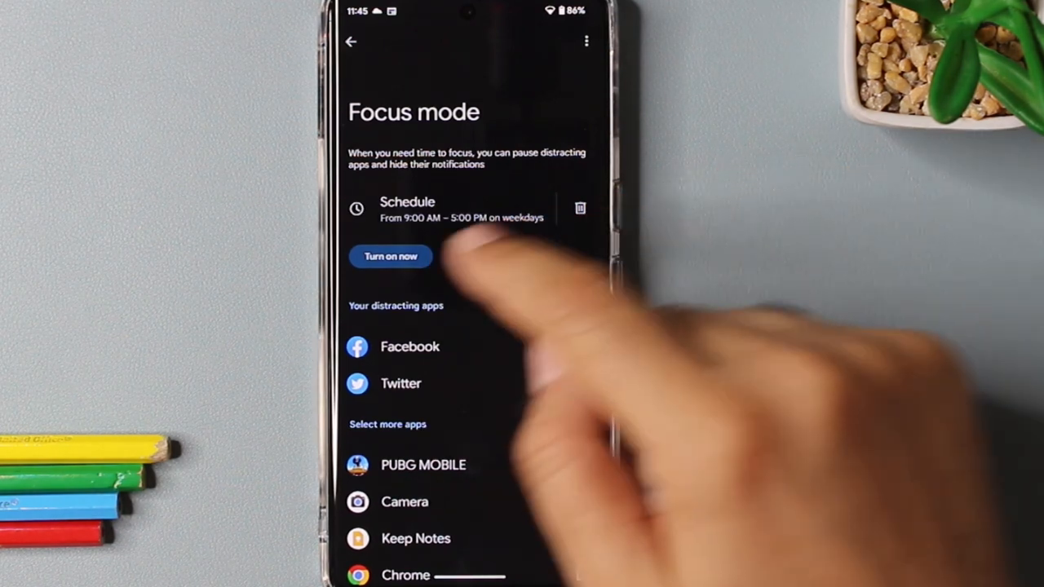
left_click(391, 257)
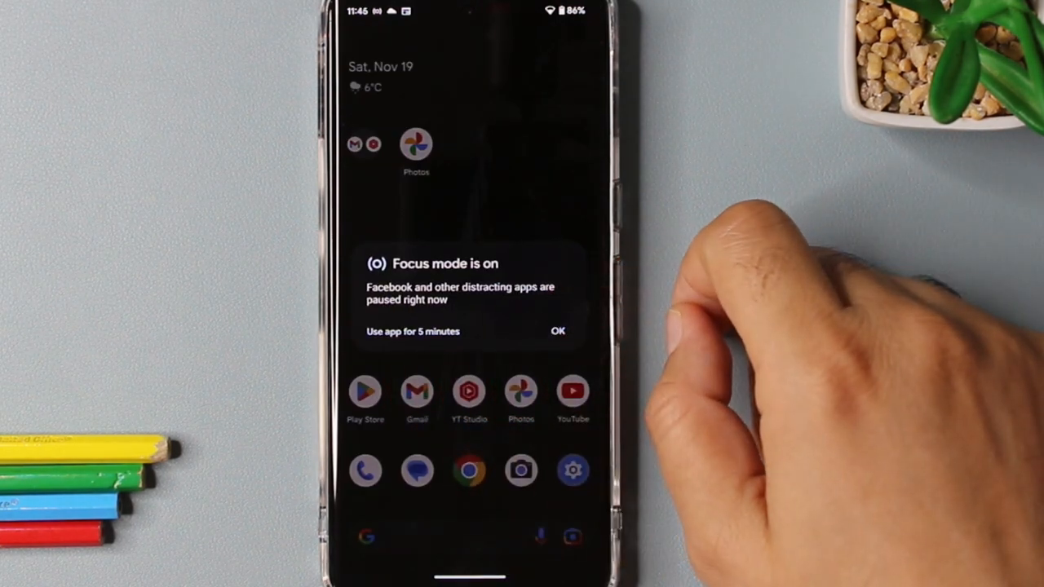
- Dismiss the 'Focus mode is on' popup, leaving Facebook and Twitter paused
left_click(558, 331)
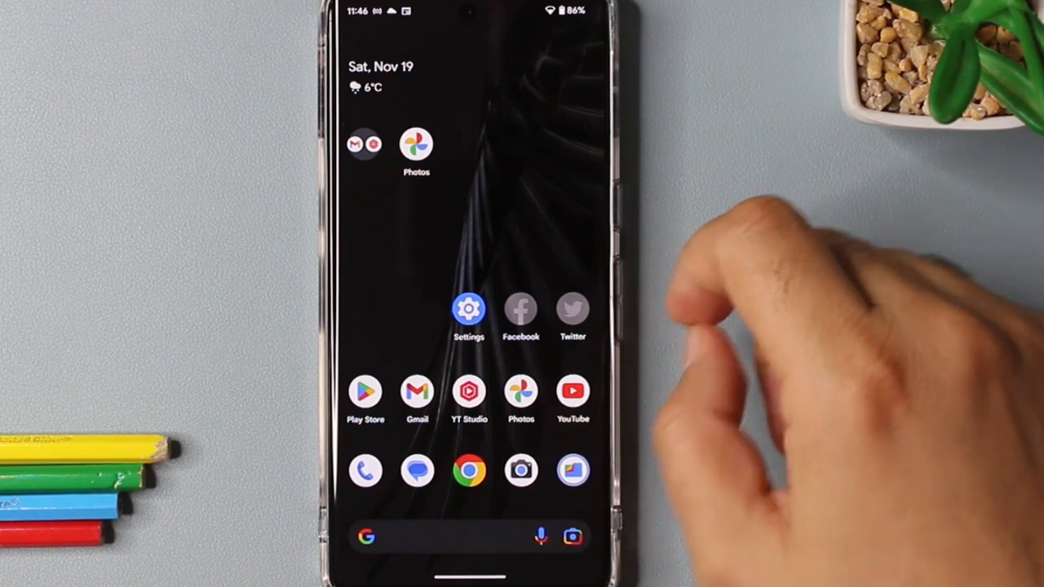